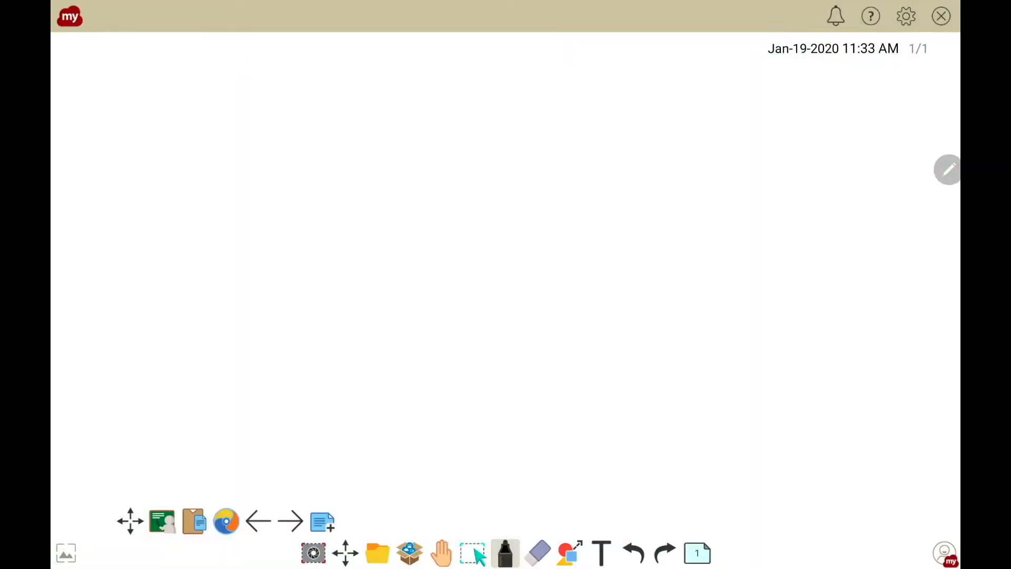
Bring up the whiteboard sign-in panel, backing out of the first Google sign-in attempt.
left_click(946, 553)
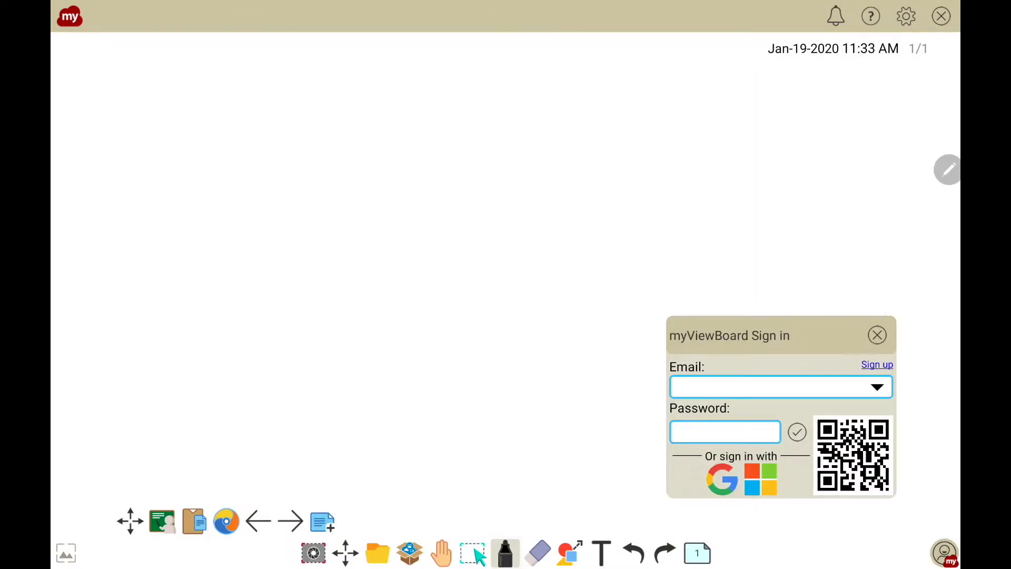
left_click(878, 335)
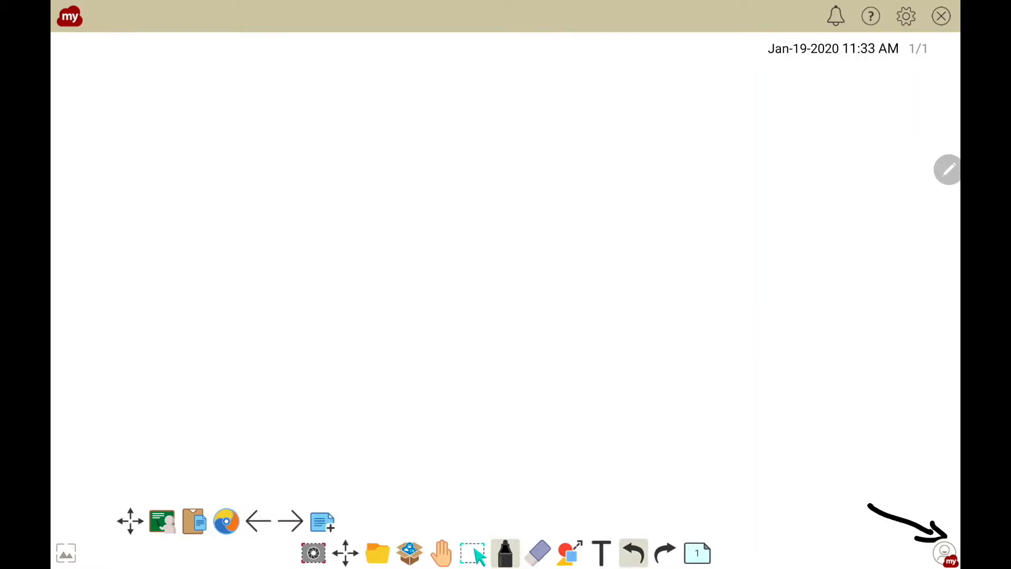
left_click(946, 553)
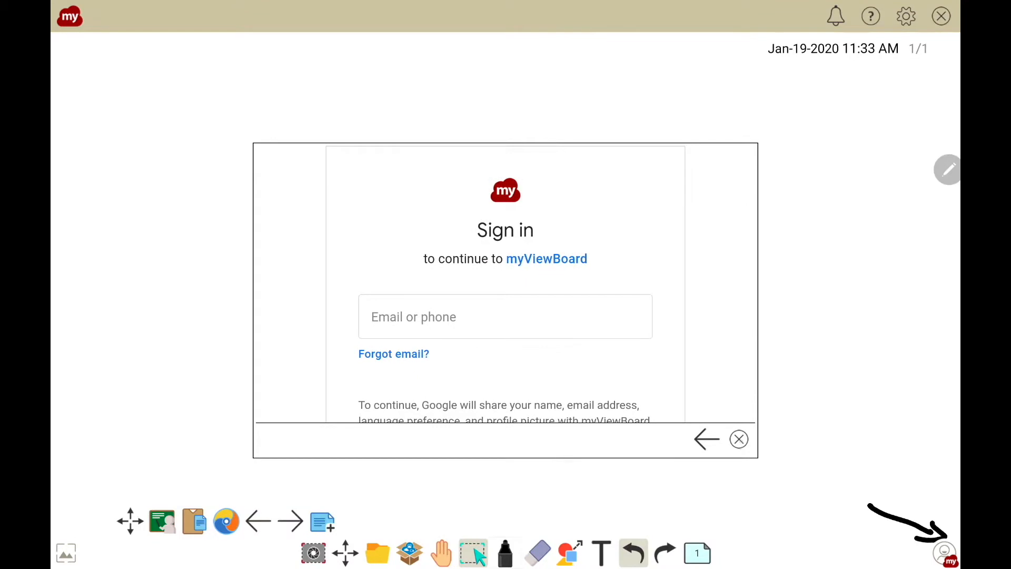
left_click(739, 439)
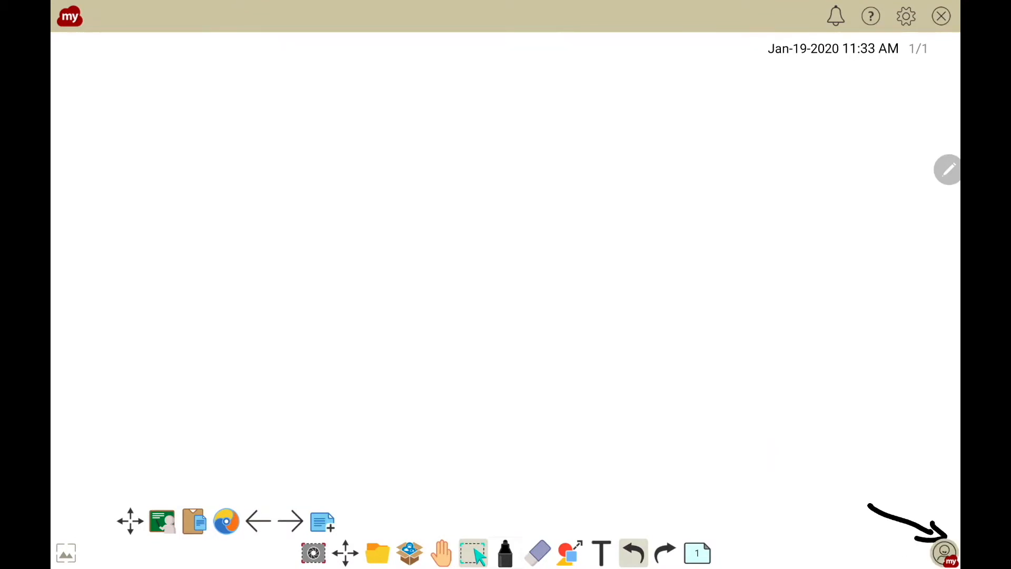
Start signing in to myViewBoard with a Google account from the sign-in panel.
left_click(944, 553)
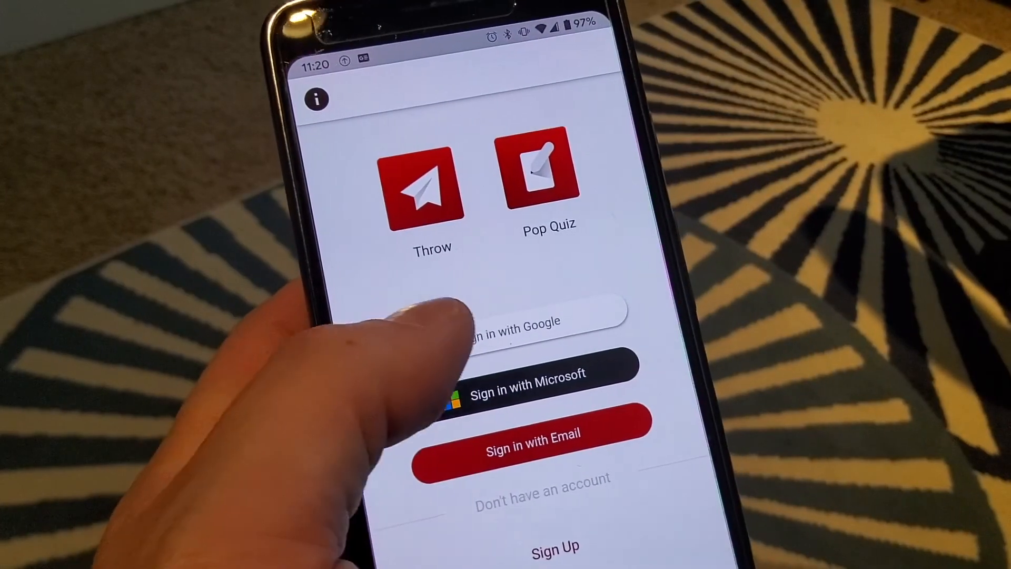
left_click(516, 323)
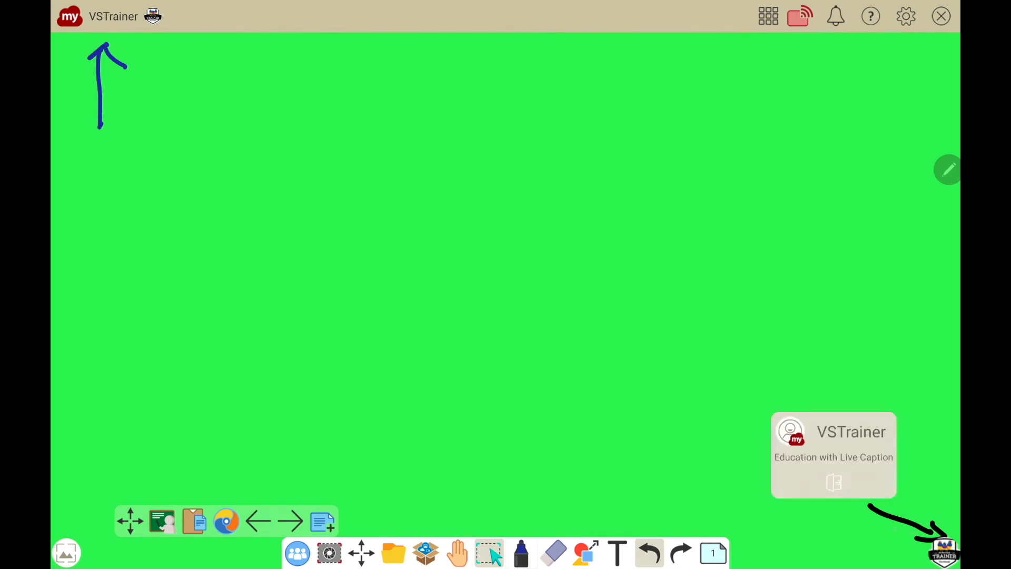
Choose sign-out from the VSTrainer account card, raising the Save And Sign Out confirmation.
left_click(941, 16)
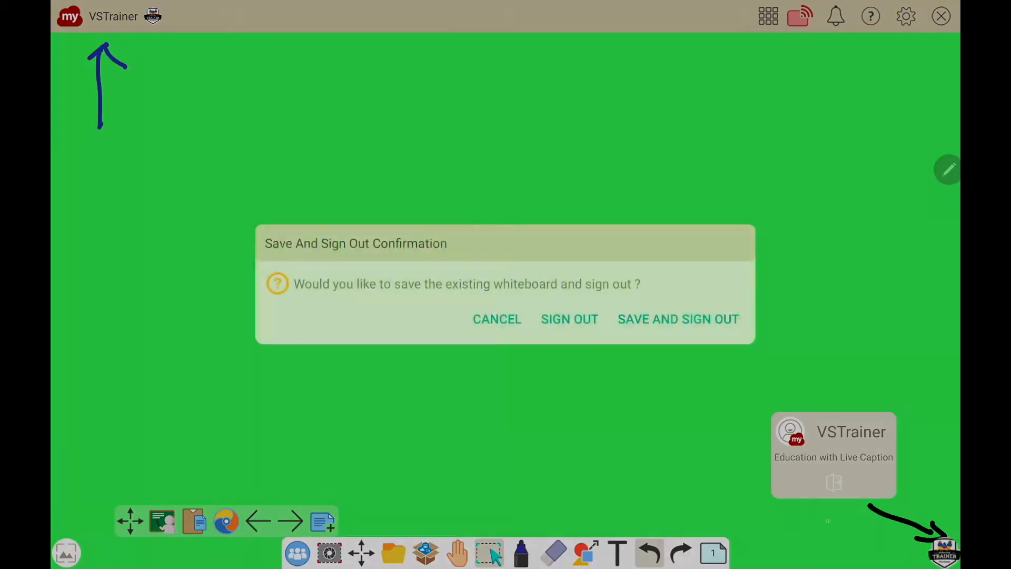